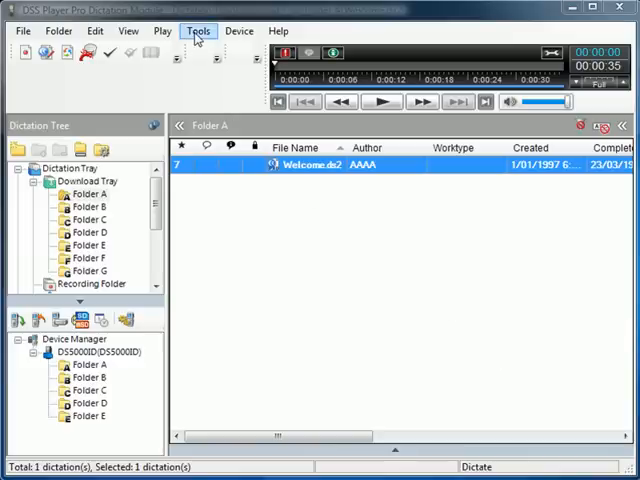
Step: Open Option Settings from the Tools menu, showing the Folder Design page
left_click(77, 193)
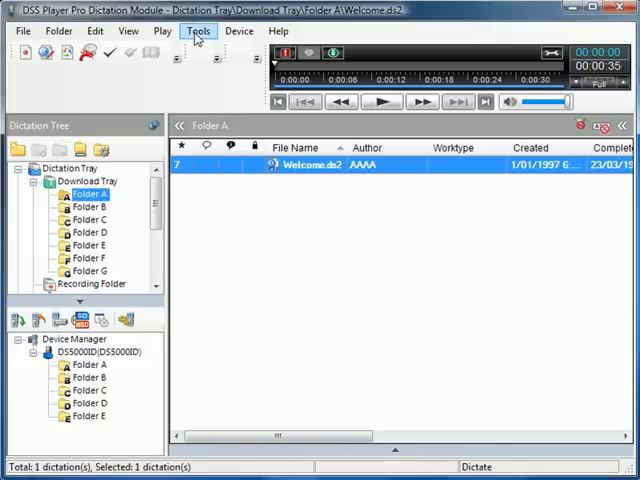
left_click(198, 31)
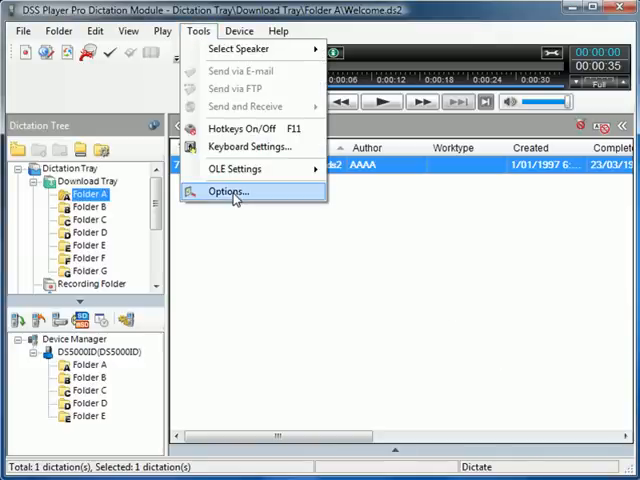
left_click(227, 191)
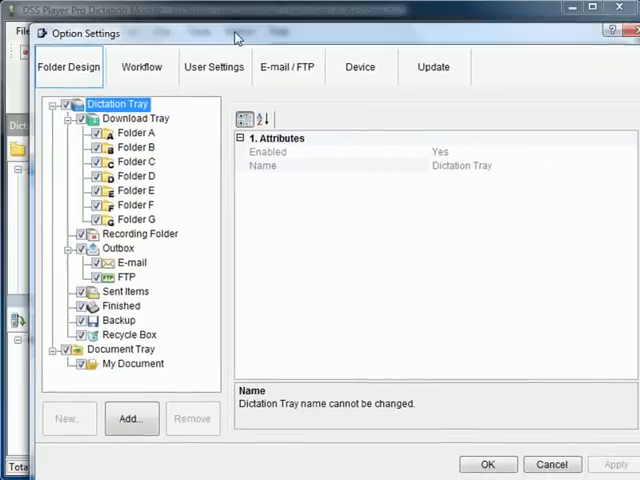
Step: On the Device tab, choose DSS Classic as the recording format and apply it
left_click(360, 66)
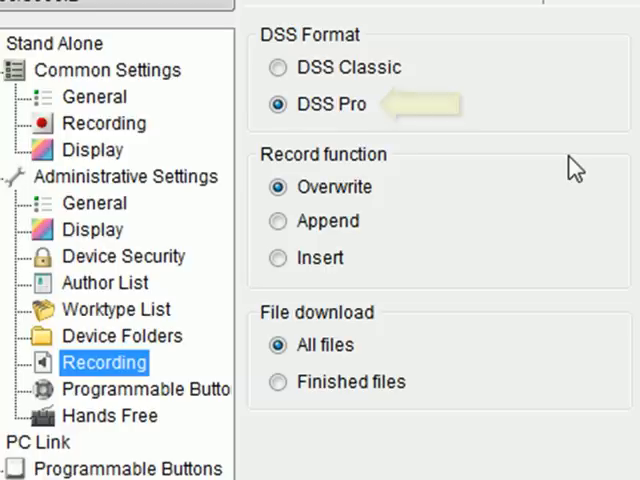
left_click(271, 76)
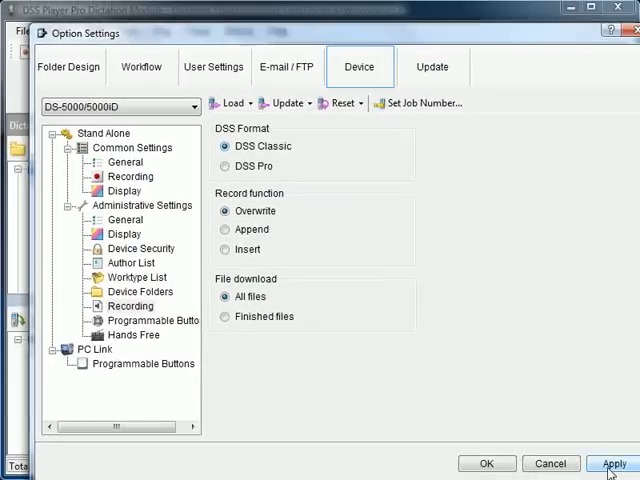
left_click(131, 305)
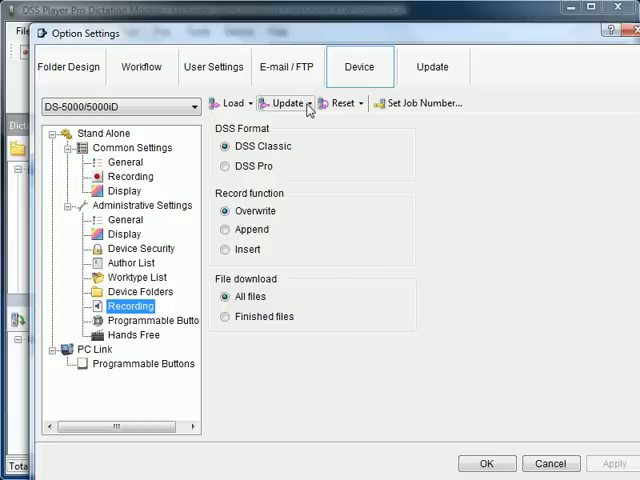
Step: Update the DS-5000/5000iD recorder with only this page and confirm the update
left_click(285, 103)
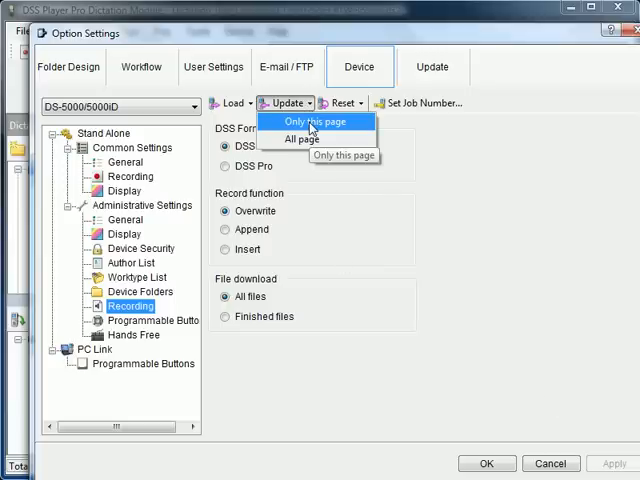
left_click(311, 121)
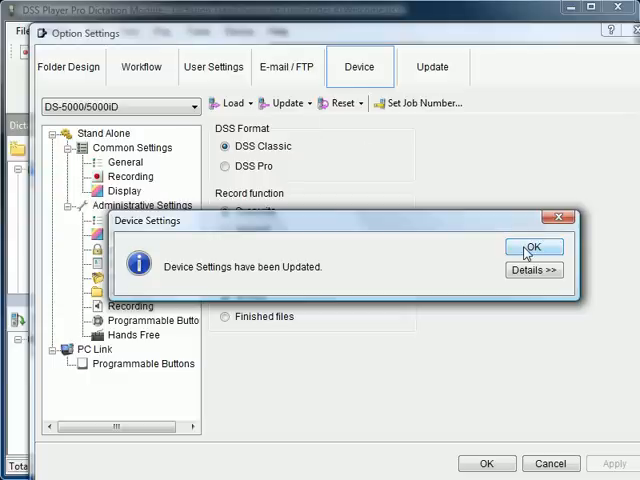
left_click(533, 247)
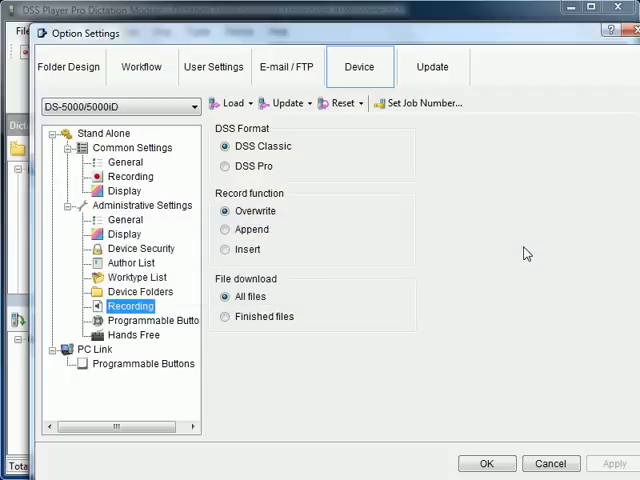